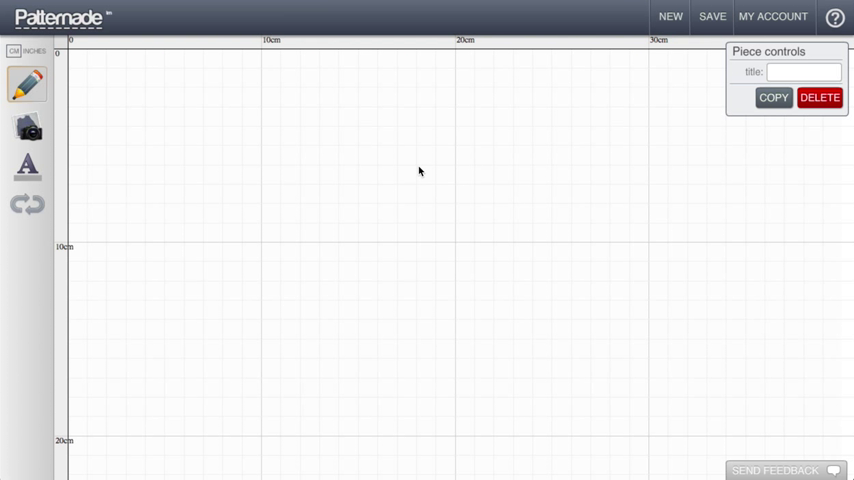
mouse_move(416, 176)
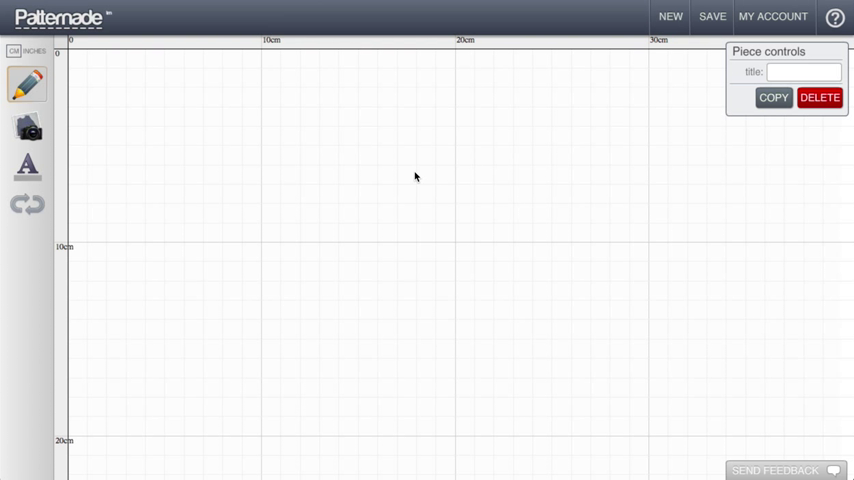
mouse_move(290, 134)
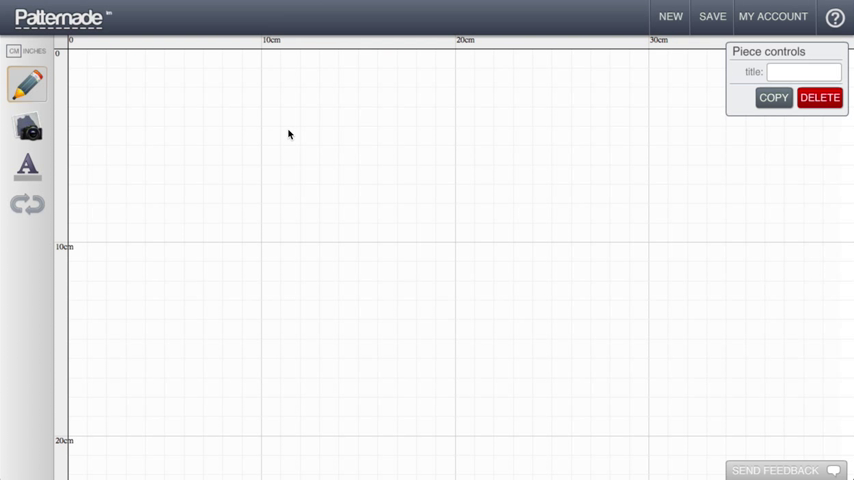
mouse_move(472, 168)
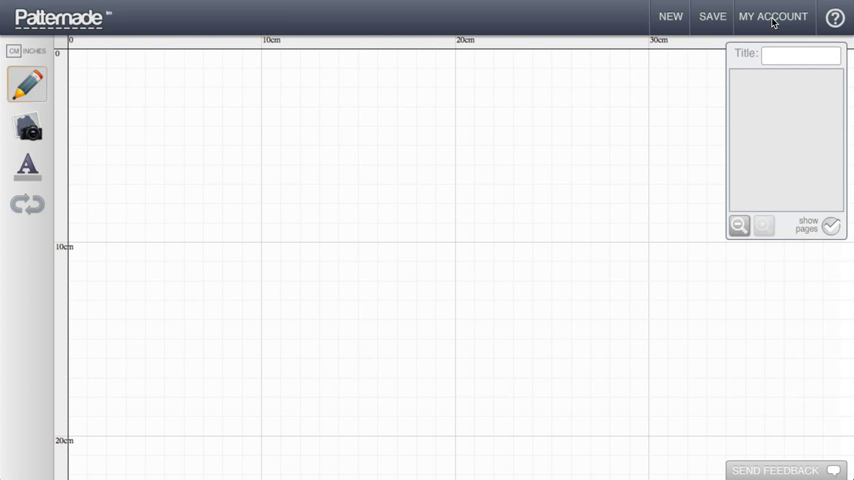
Upload the Startup Fashion logo image to the My Account details.
left_click(772, 16)
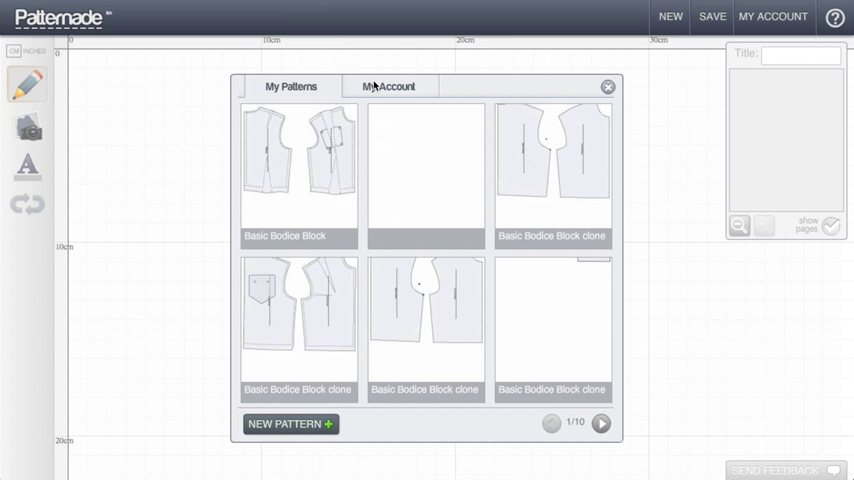
left_click(388, 86)
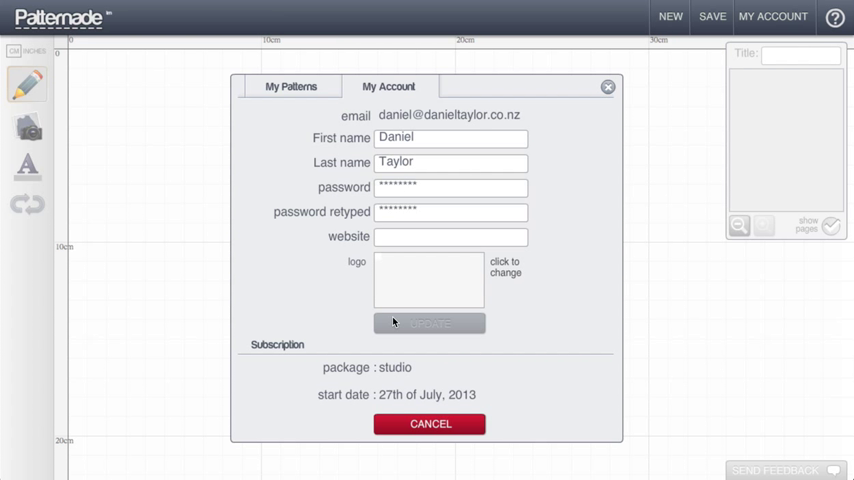
mouse_move(466, 184)
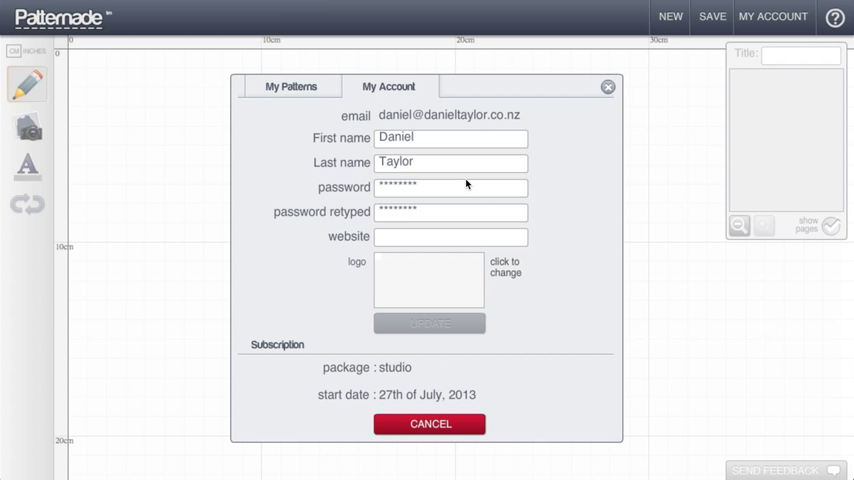
left_click(452, 236)
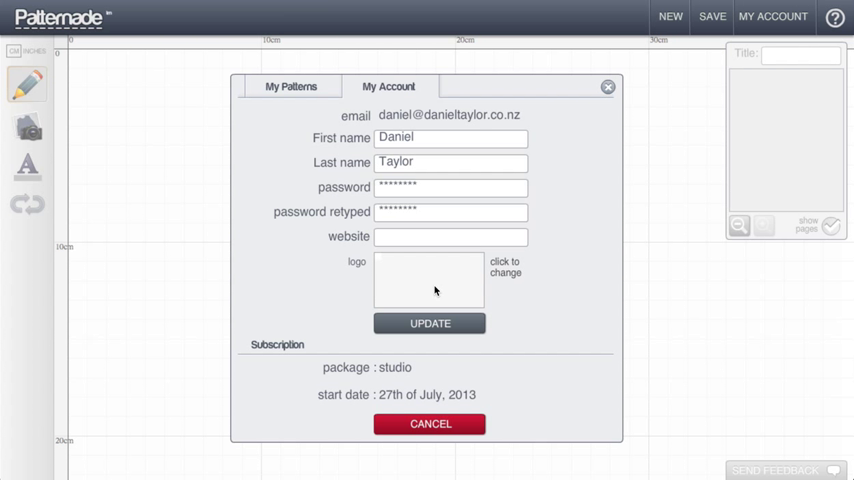
left_click(450, 236)
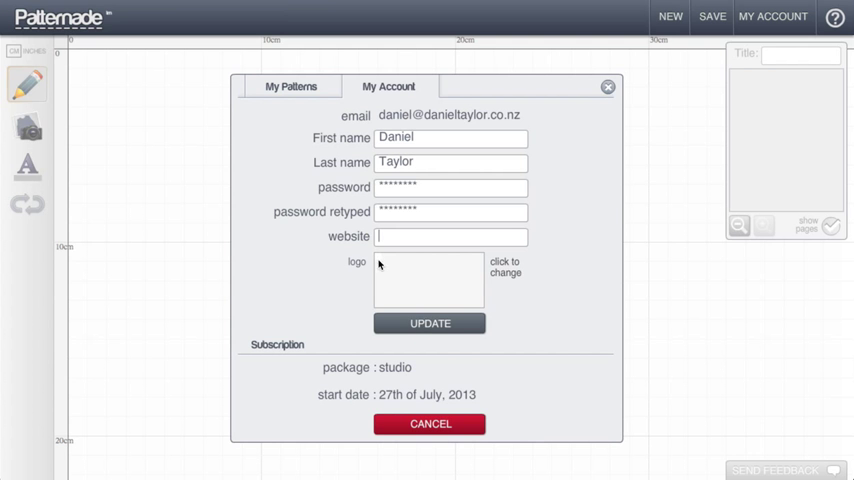
left_click(428, 280)
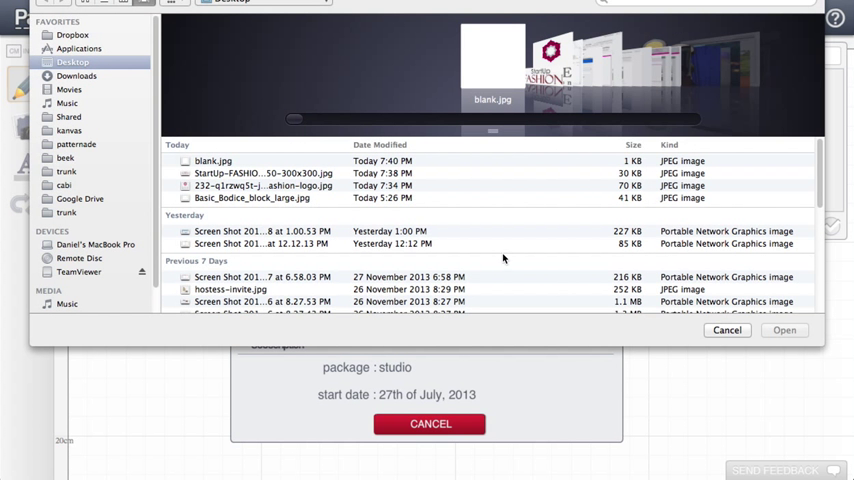
mouse_move(256, 180)
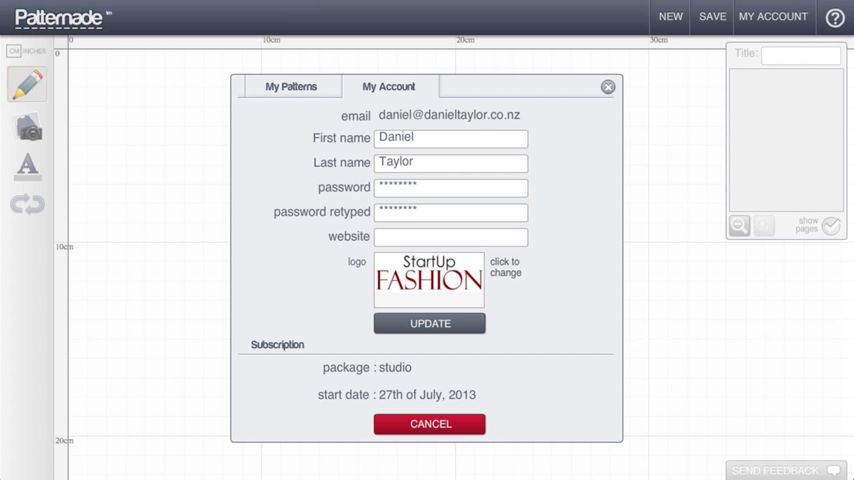
type("www.")
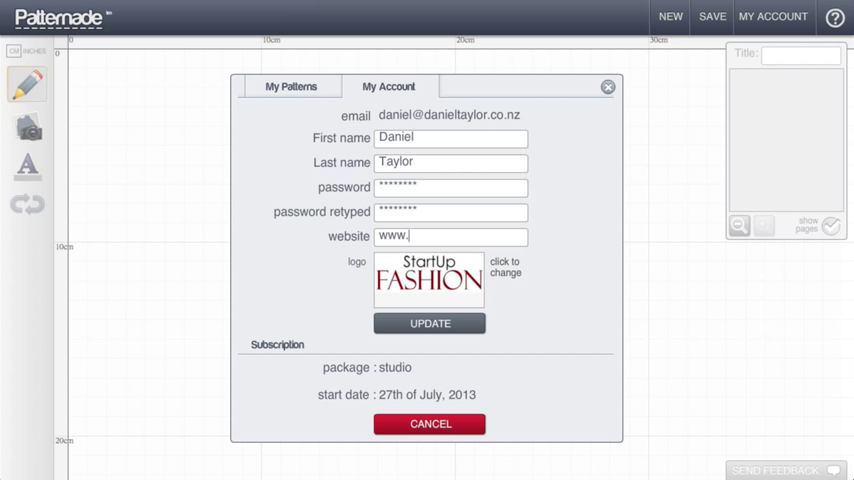
type("start")
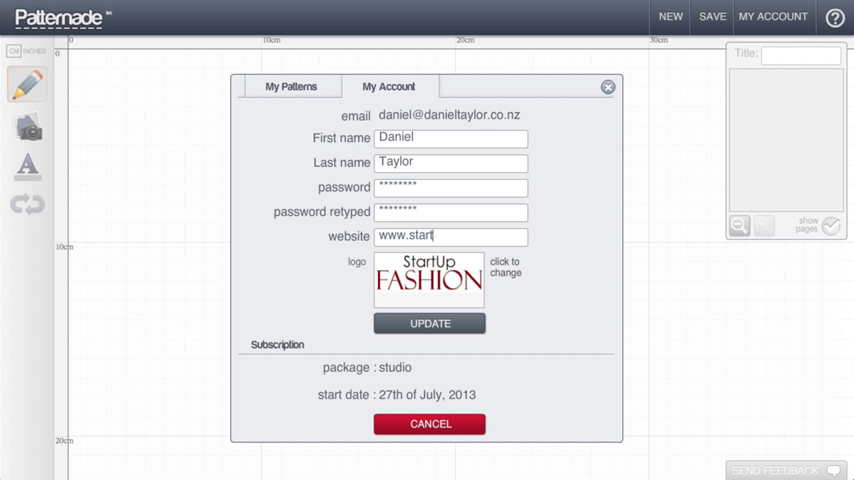
type("p")
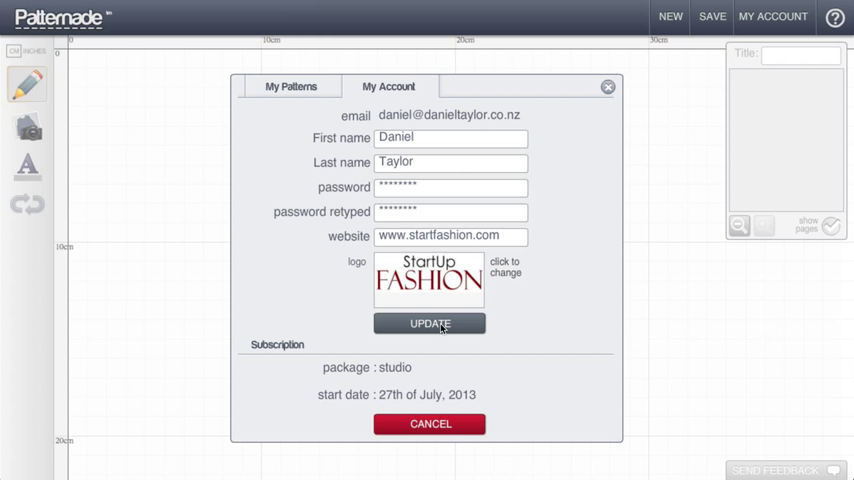
left_click(428, 324)
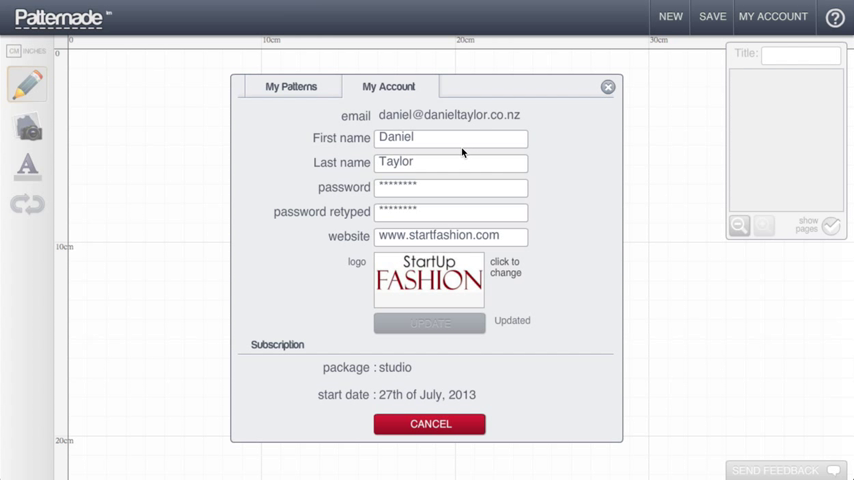
mouse_move(536, 298)
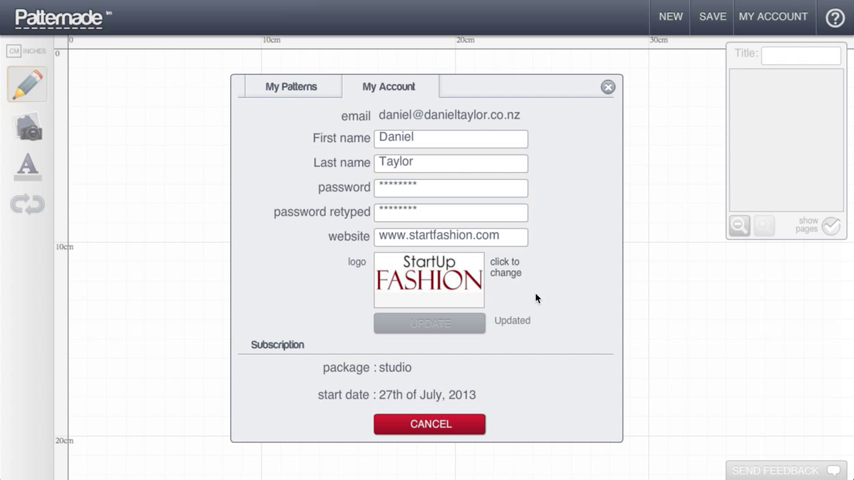
Reopen the Basic Bodice Block pattern and move its two rectangular pieces apart on the right bodice.
left_click(290, 86)
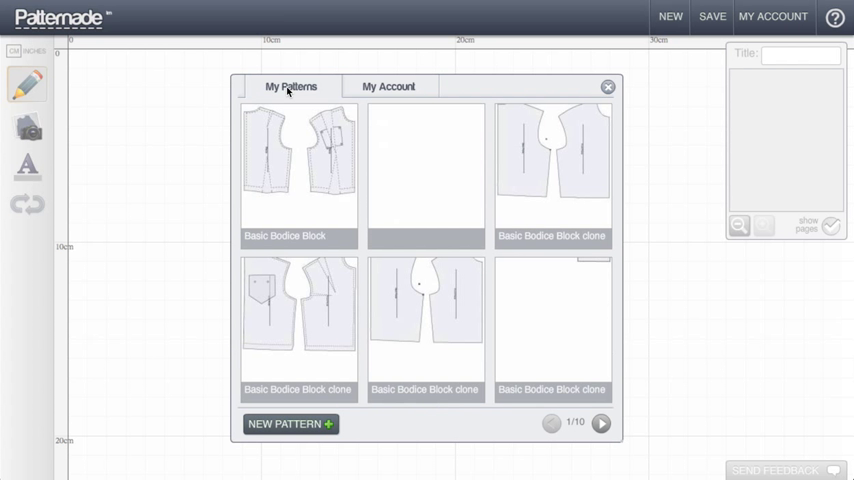
mouse_move(320, 166)
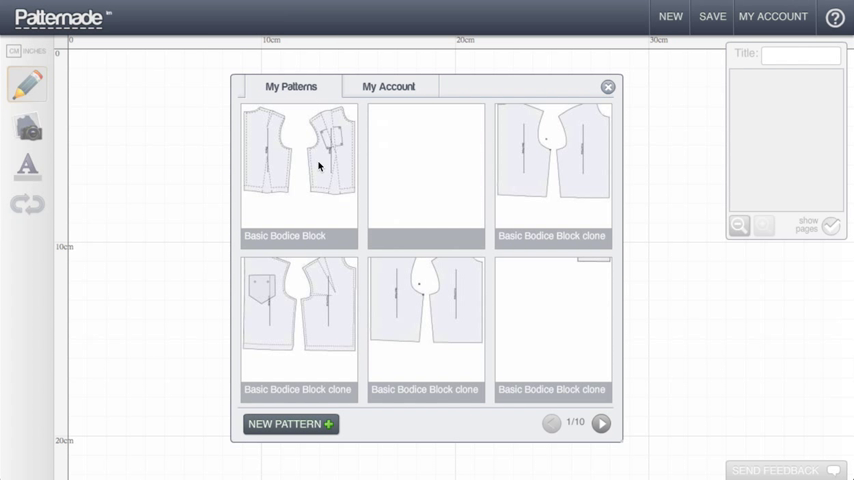
left_click(298, 170)
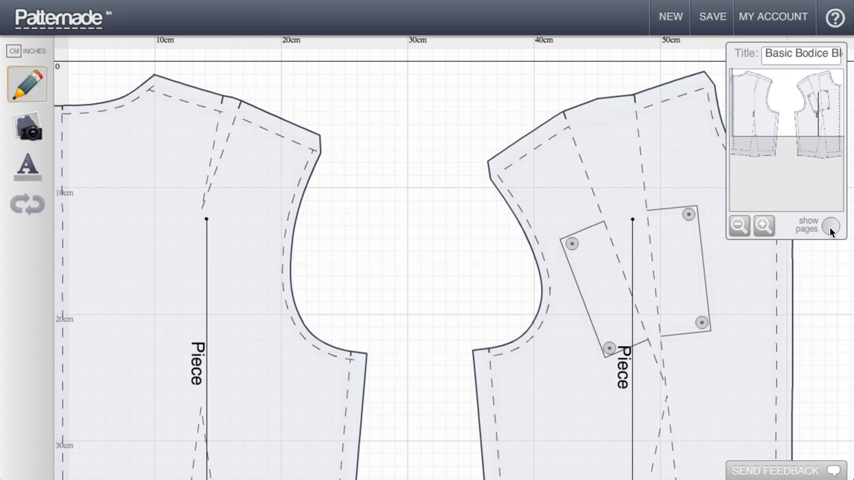
left_click(832, 224)
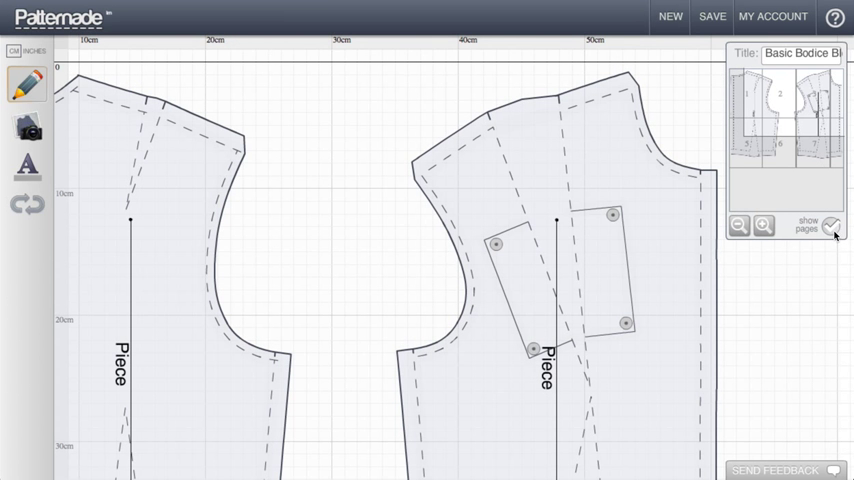
left_click(834, 222)
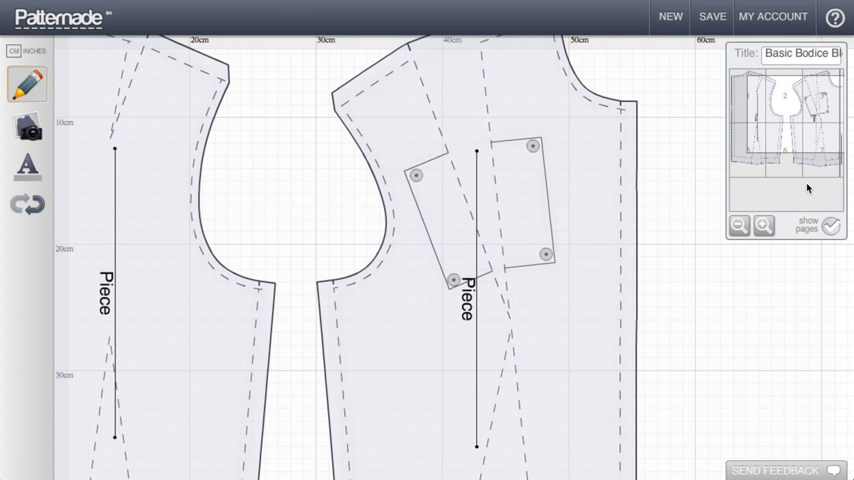
scroll("down", 3)
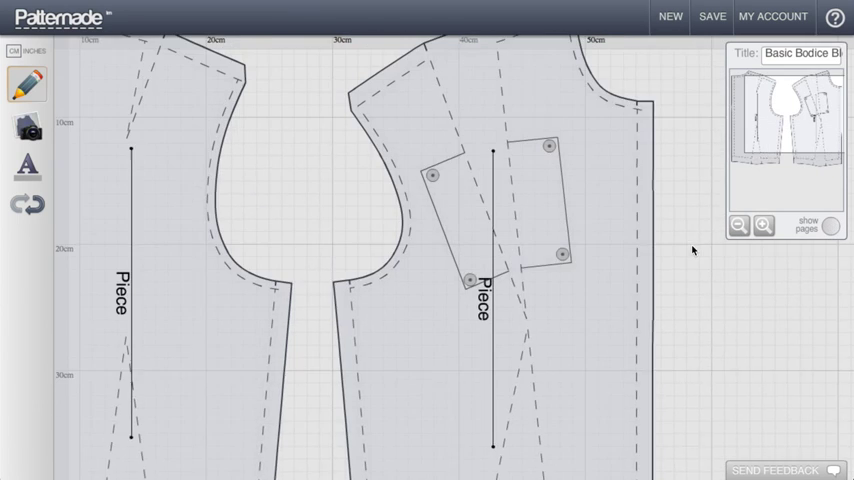
scroll("down", 3)
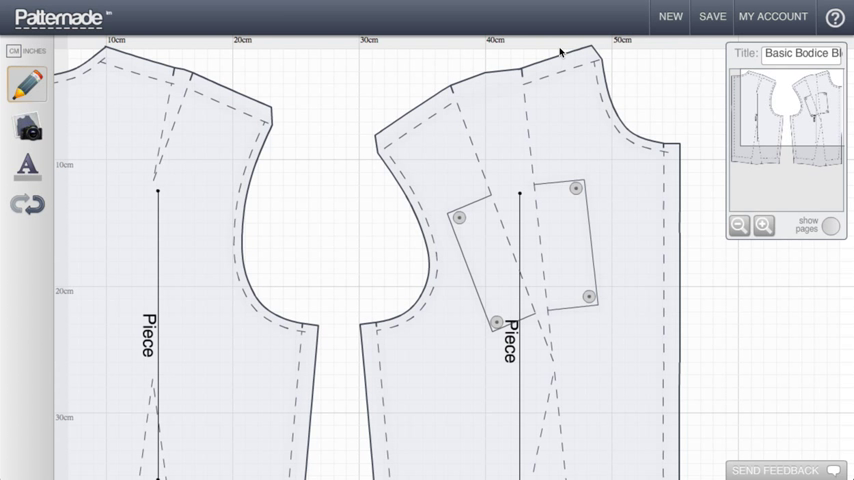
Save the Basic Bodice Block pattern and download it as a PDF document.
left_click(712, 16)
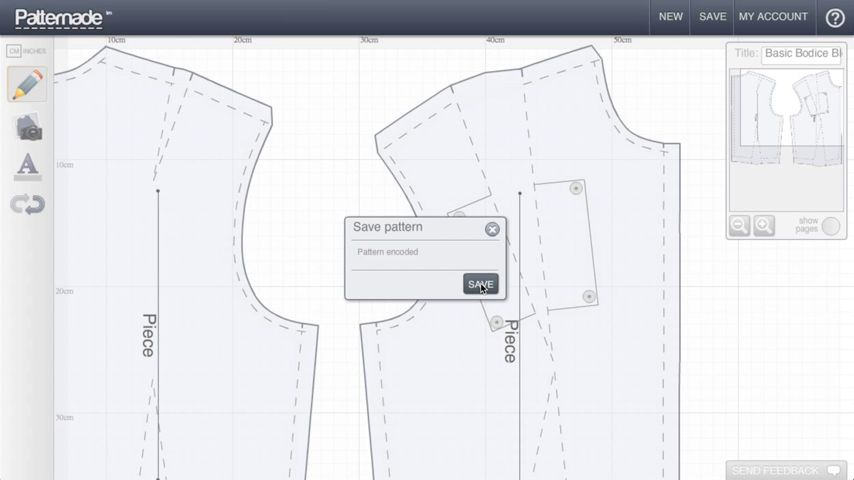
left_click(480, 284)
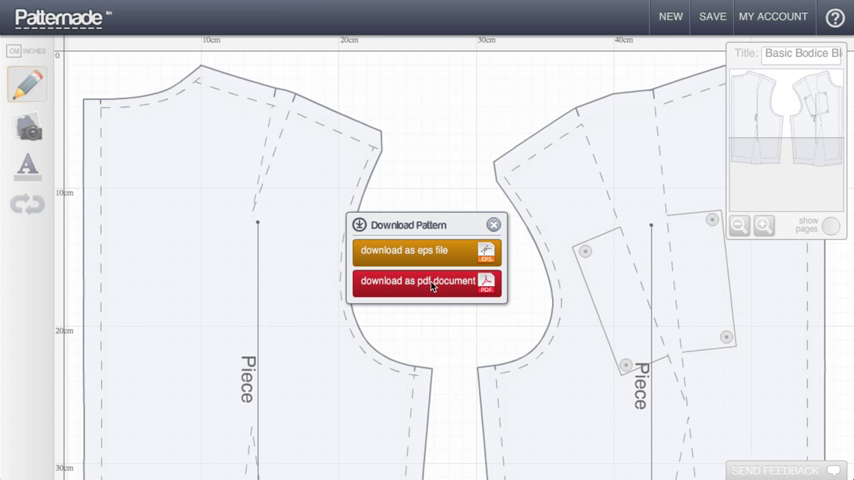
left_click(420, 280)
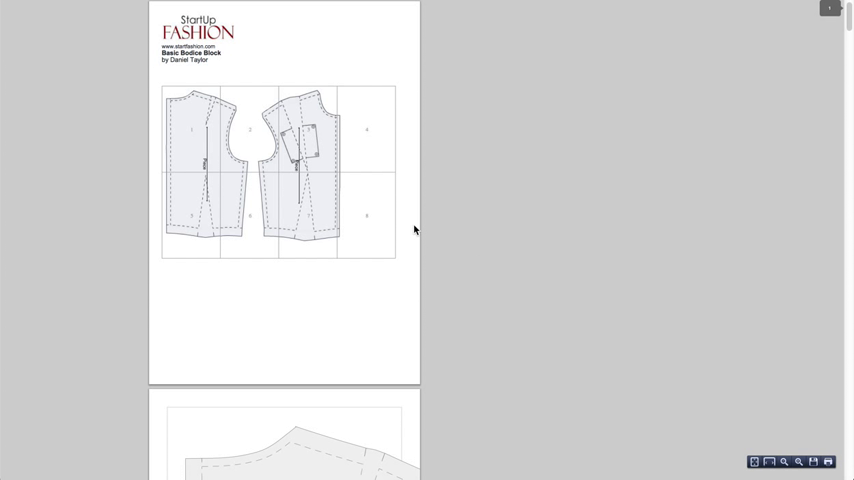
mouse_move(392, 268)
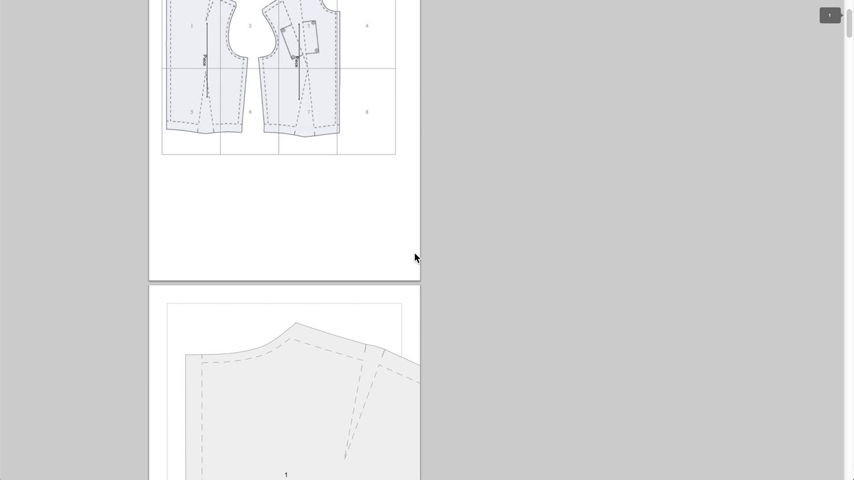
scroll("down", 3)
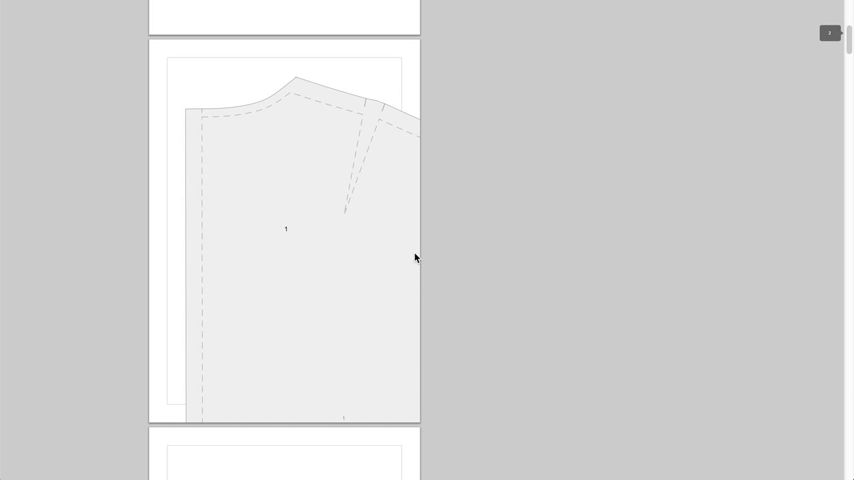
scroll("down", 3)
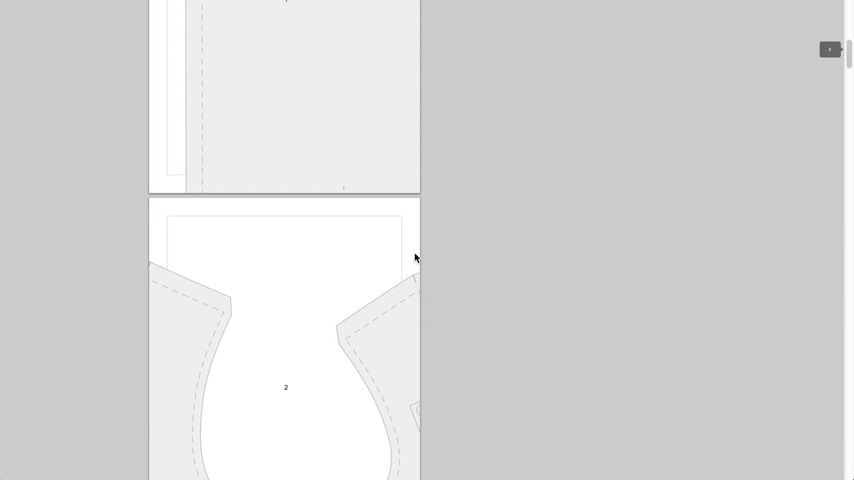
scroll("down", 3)
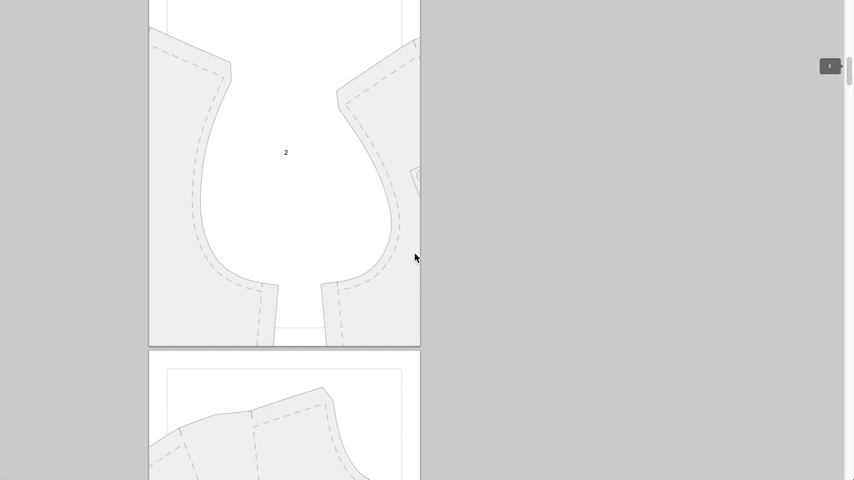
scroll("down", 3)
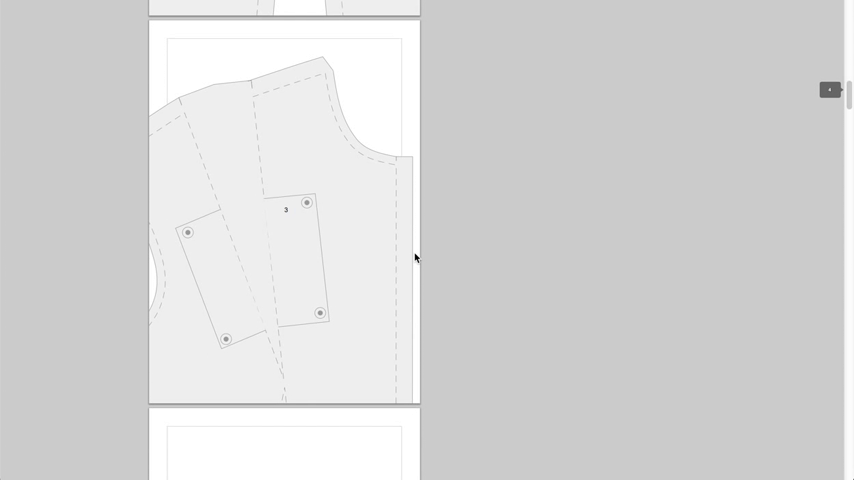
scroll("down", 3)
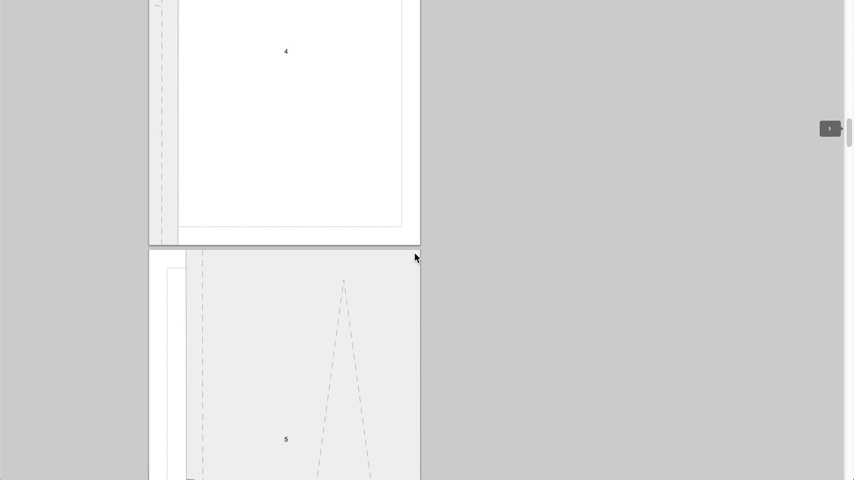
scroll("down", 3)
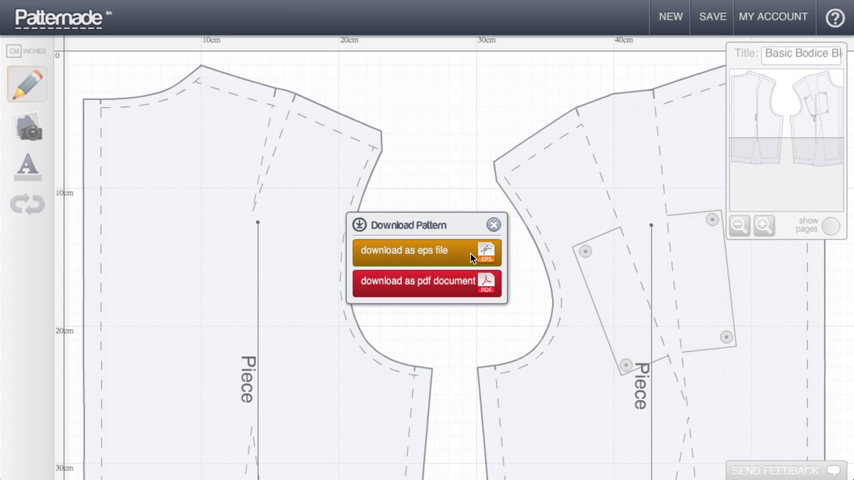
mouse_move(454, 258)
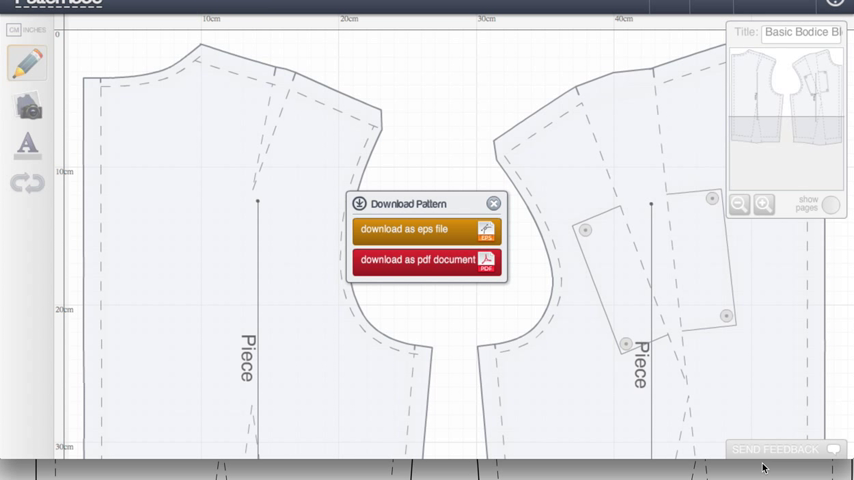
mouse_move(766, 462)
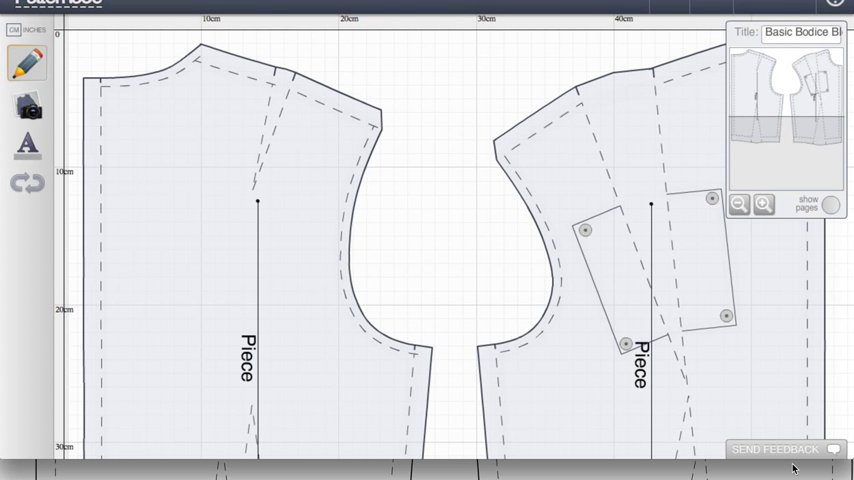
Bring up the empty send-feedback form over the pattern.
left_click(776, 448)
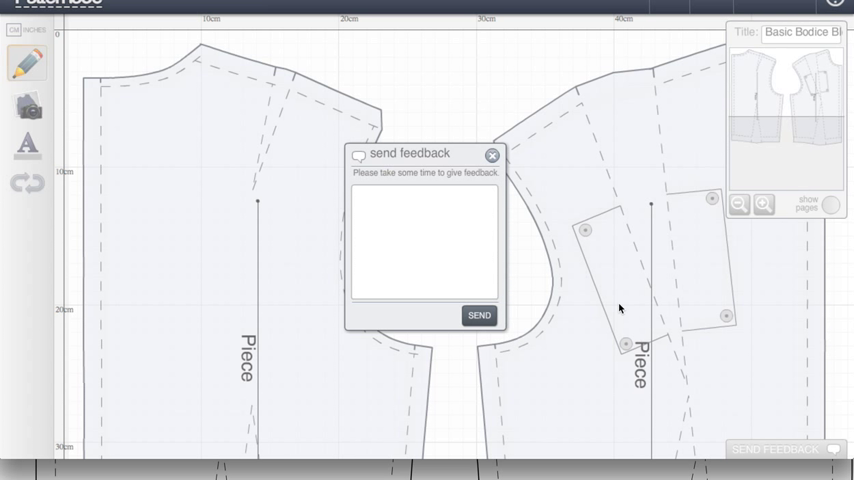